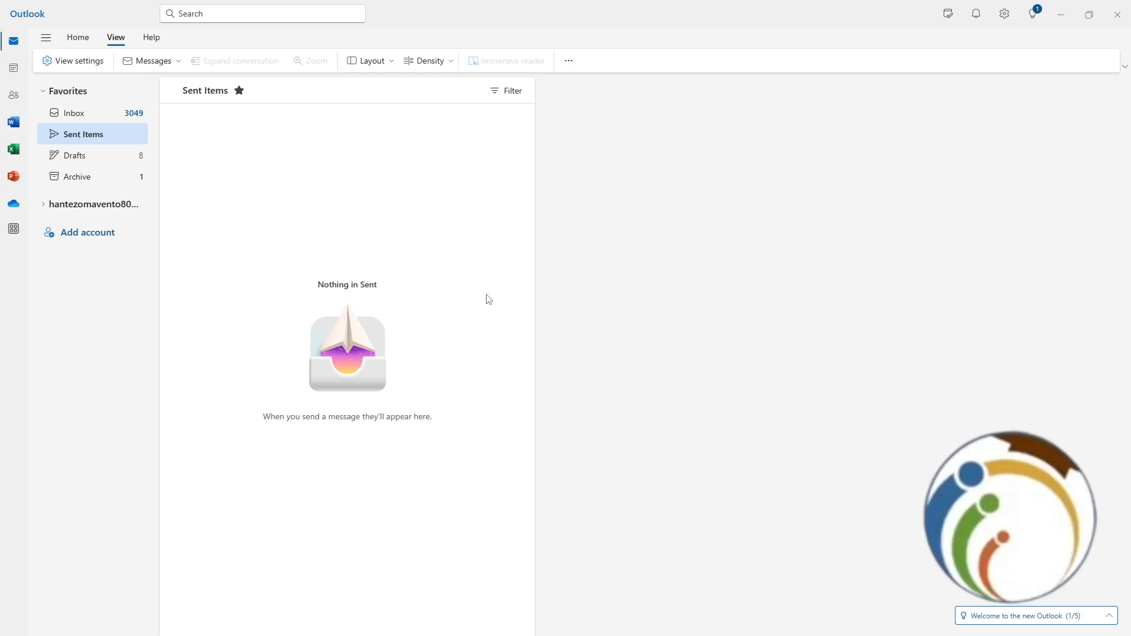
pyautogui.moveTo(494, 298)
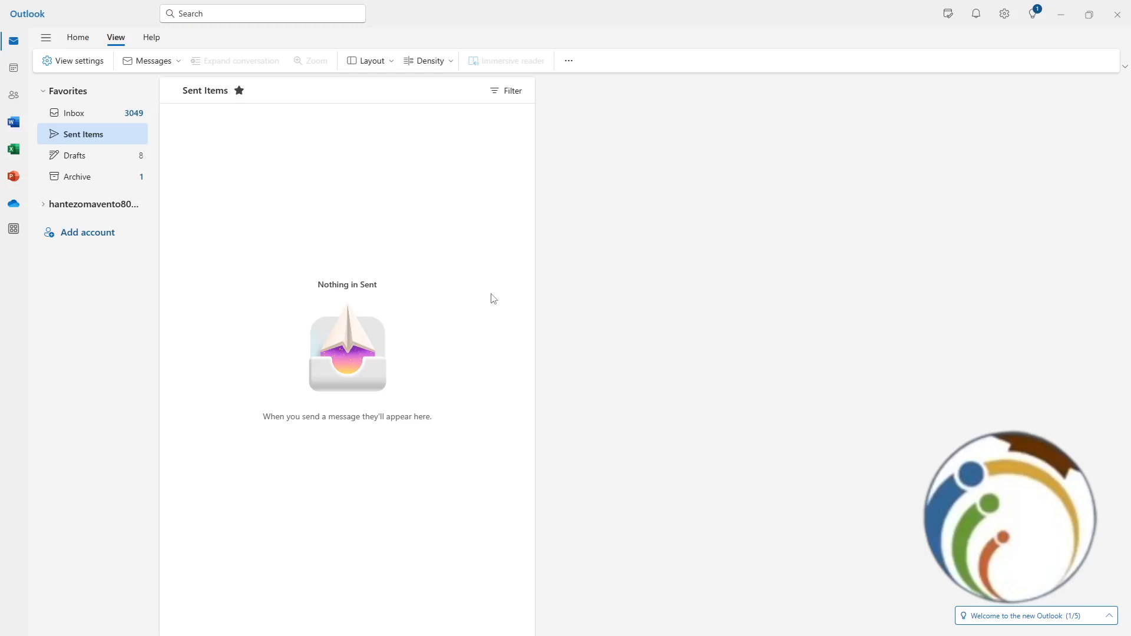
pyautogui.moveTo(35, 174)
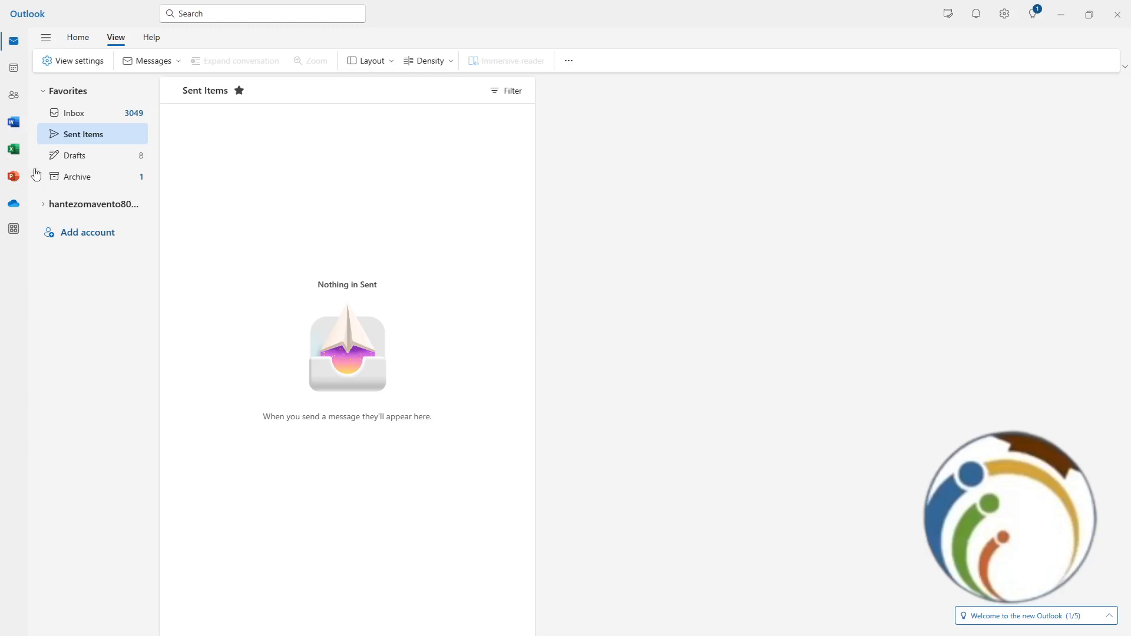
# - Reach the Accounts page of Outlook Settings via View settings and General
pyautogui.click(73, 61)
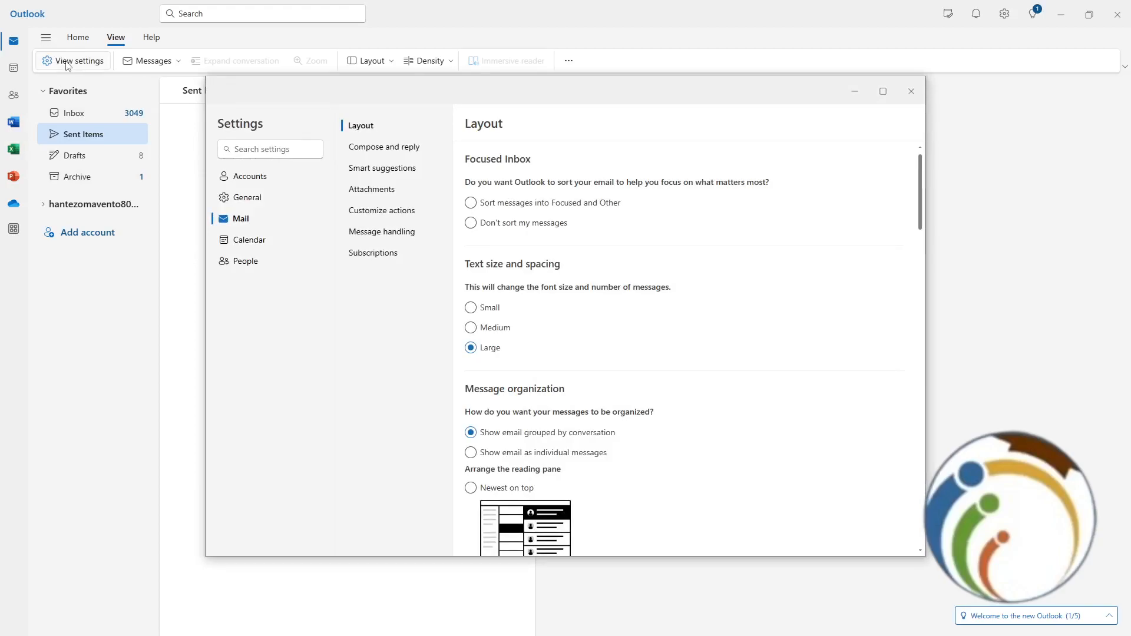
pyautogui.moveTo(102, 97)
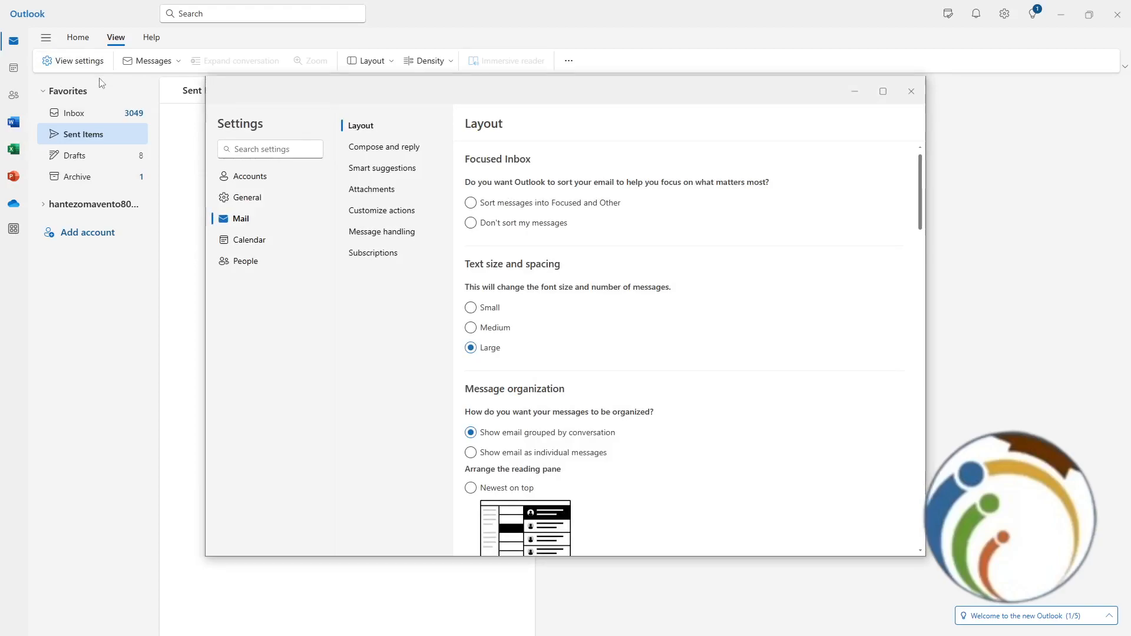
pyautogui.click(247, 197)
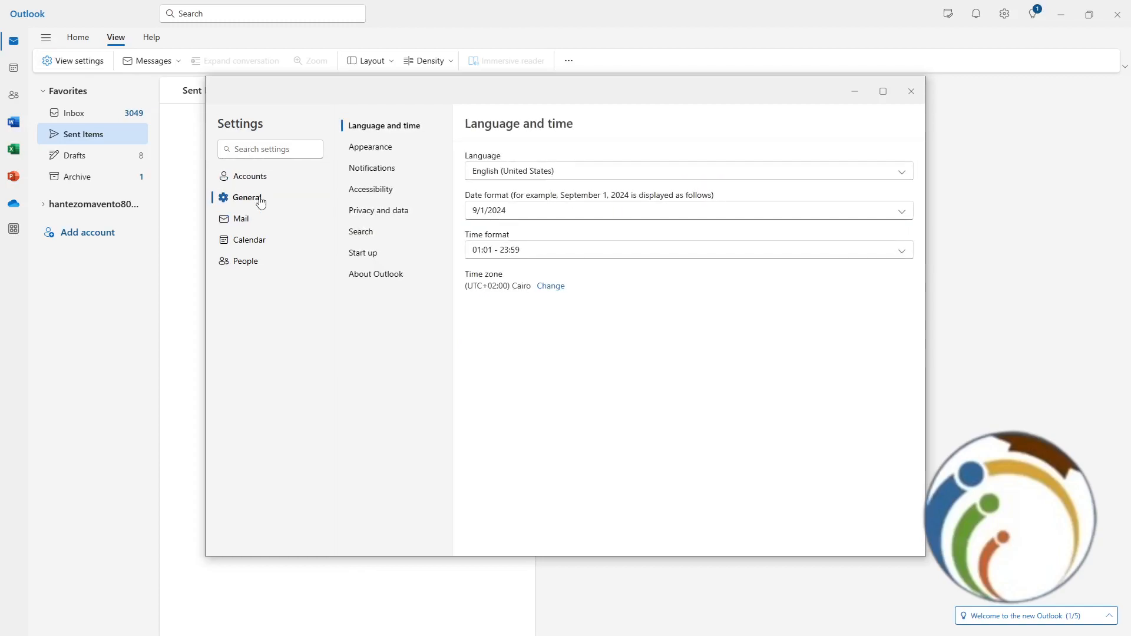
pyautogui.click(250, 176)
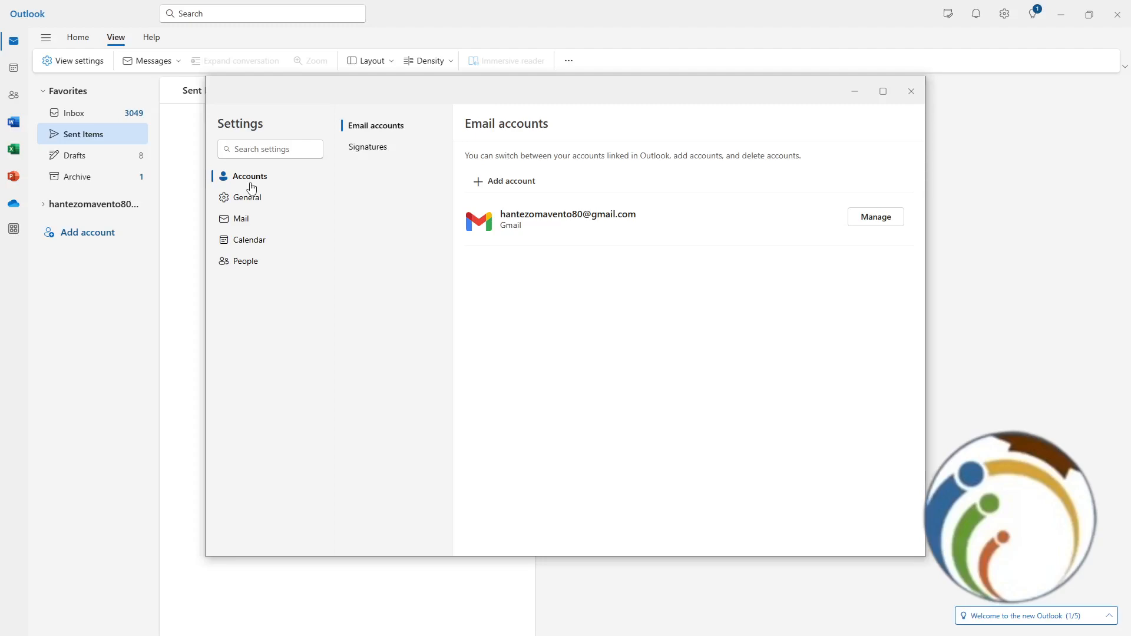
pyautogui.moveTo(339, 189)
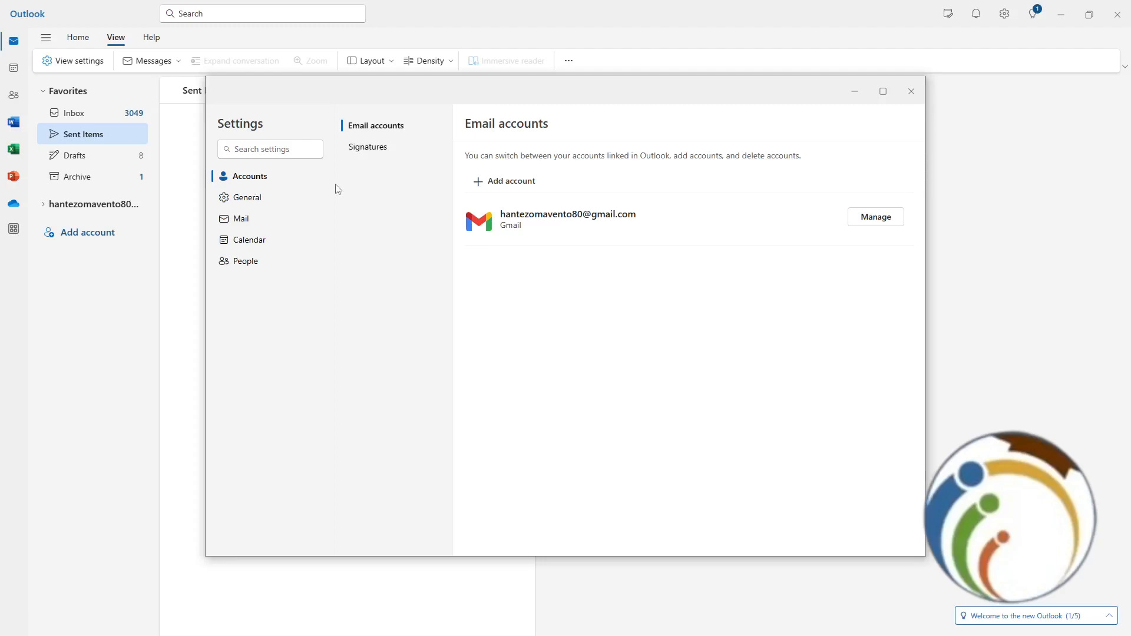
# - Show the Signatures editor listing the Rondo30 signature with body text aaaa
pyautogui.click(367, 146)
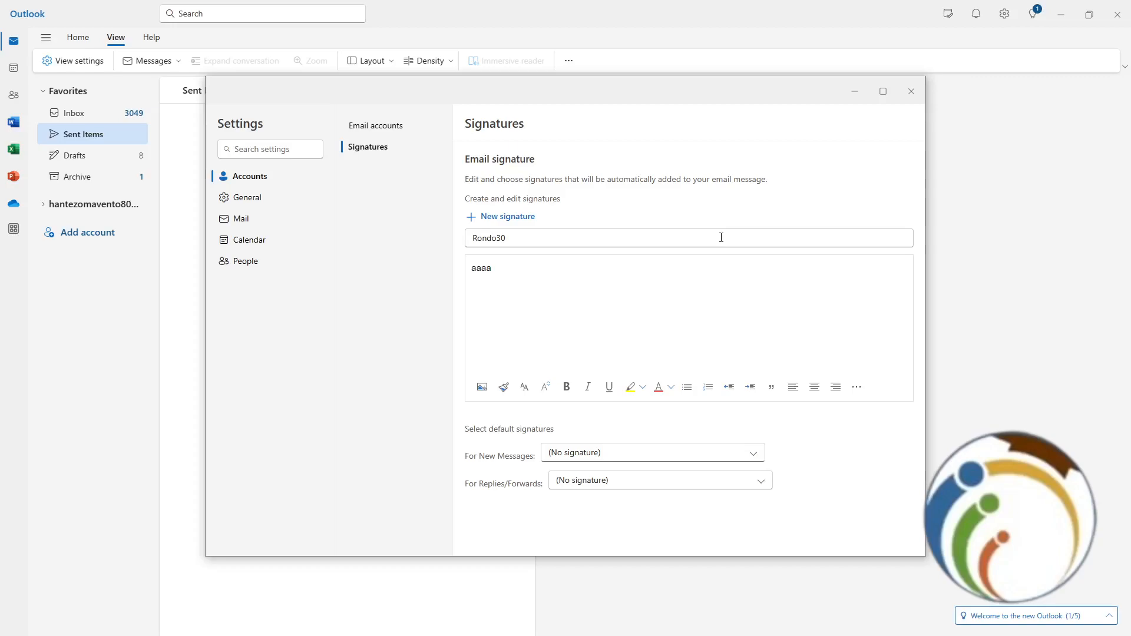
# - Rename the signature Rondo30 to Rondo4050, save it, and close Settings
pyautogui.click(721, 238)
pyautogui.write('4050')
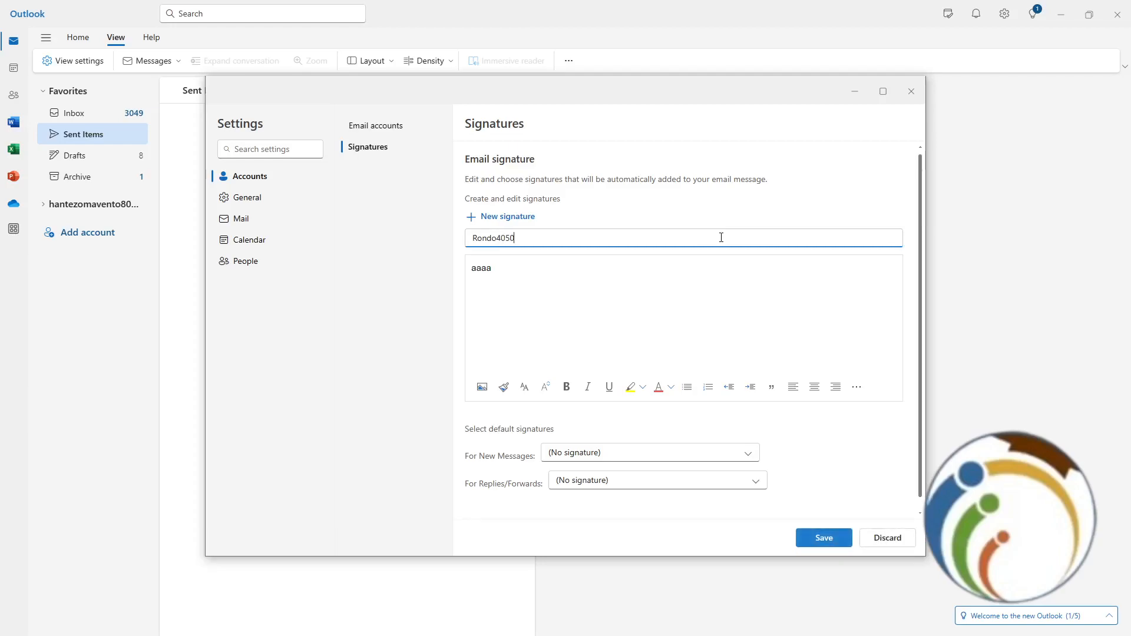
pyautogui.click(824, 538)
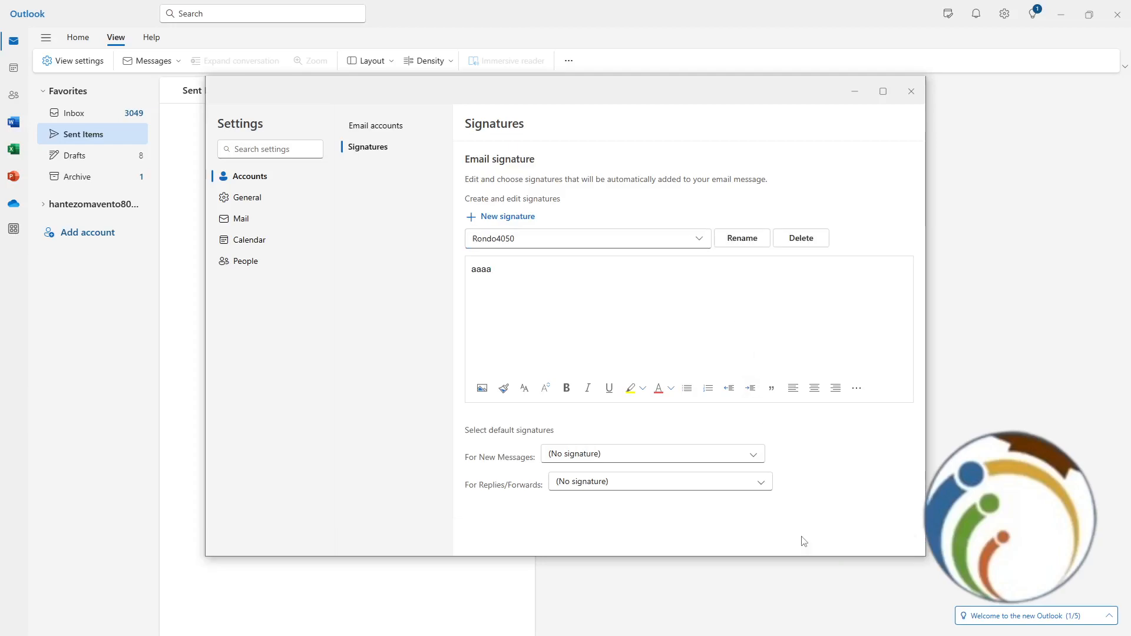
pyautogui.click(911, 90)
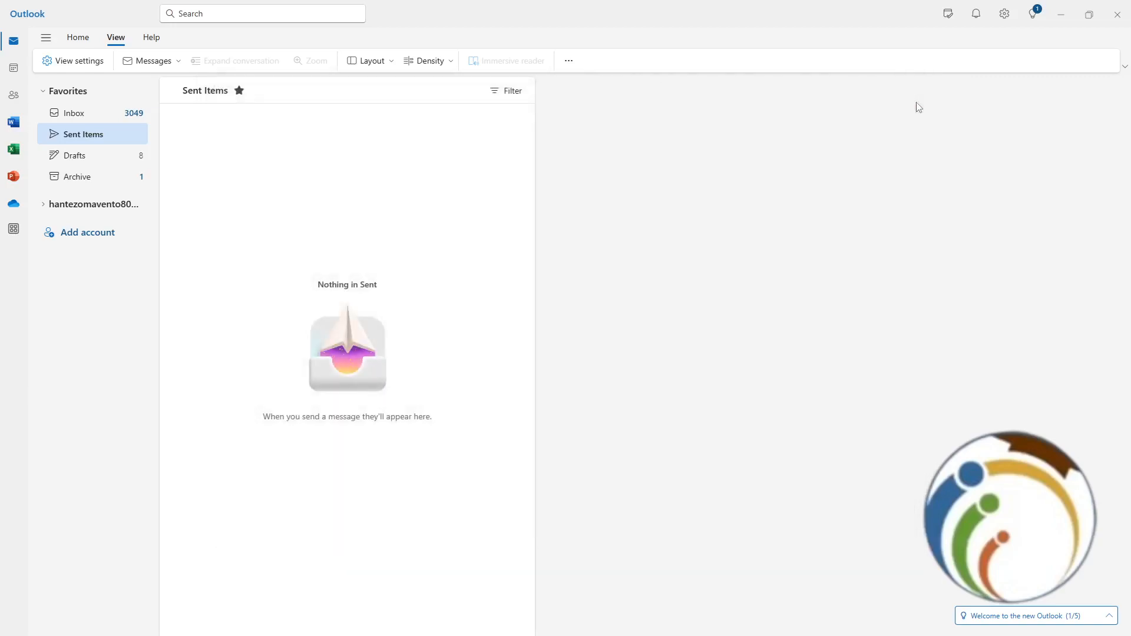